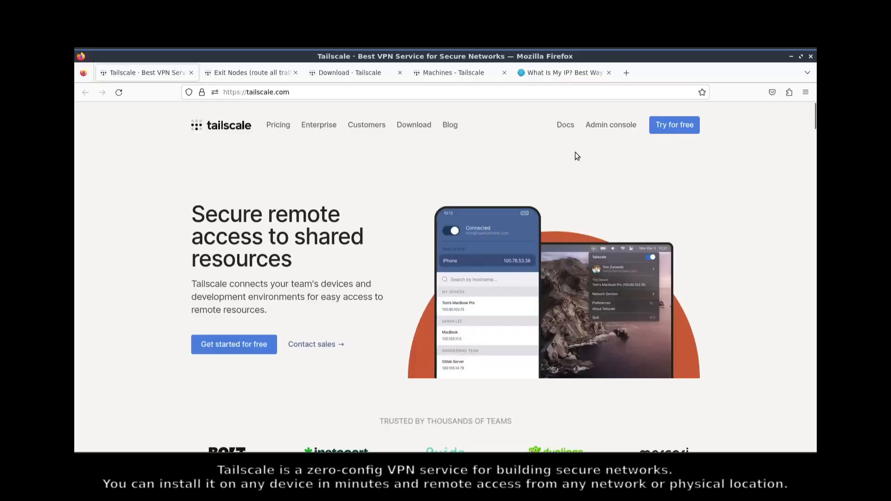
Bring up the Tailscale 'Exit Nodes (route all traffic)' documentation guide.
scroll(down, 3)
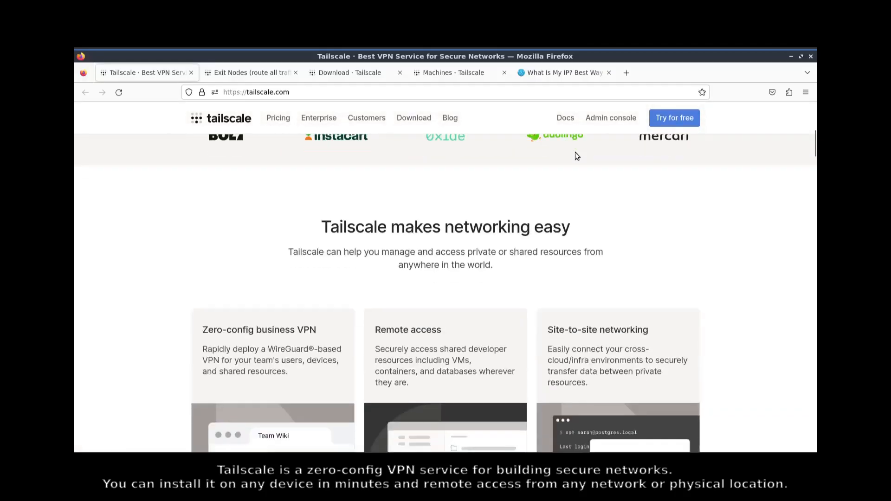
scroll(down, 3)
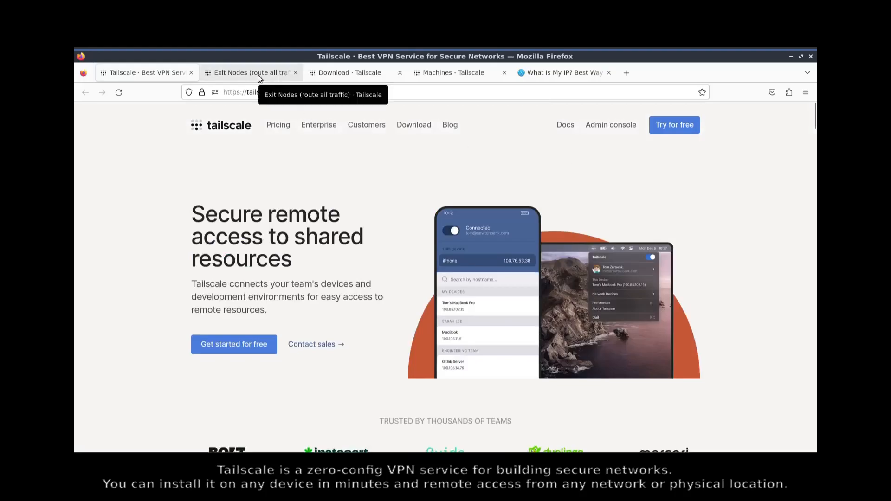
click(250, 72)
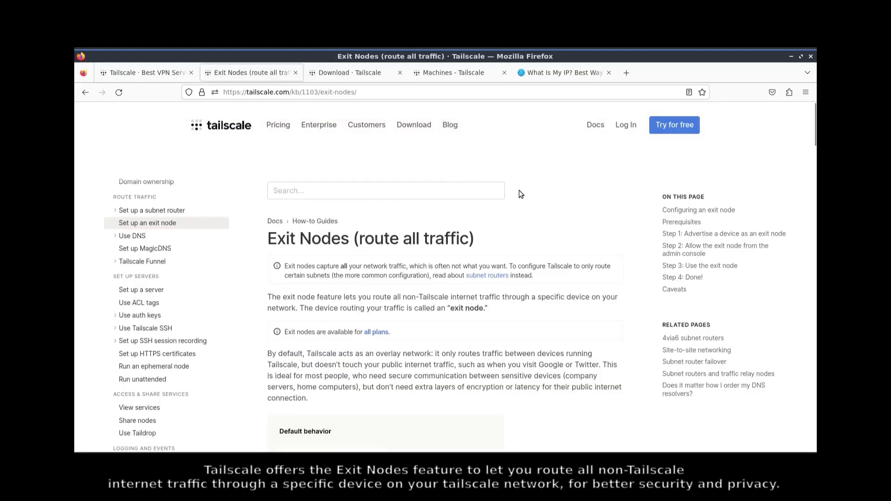
scroll(down, 3)
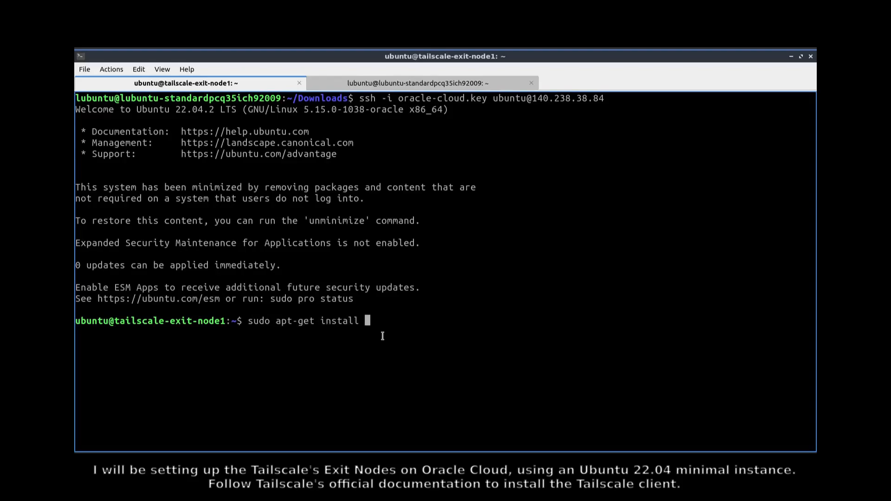
Install curl, rsyslog and logrotate on the Ubuntu cloud instance.
text(curl rsyslog logrotate)
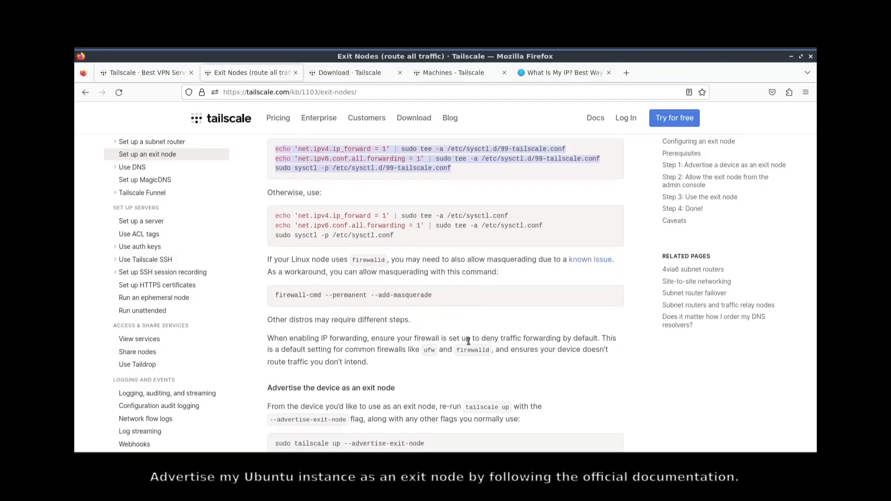
Open the exit node's Tailscale login link returned by the advertise-exit-node command.
scroll(down, 3)
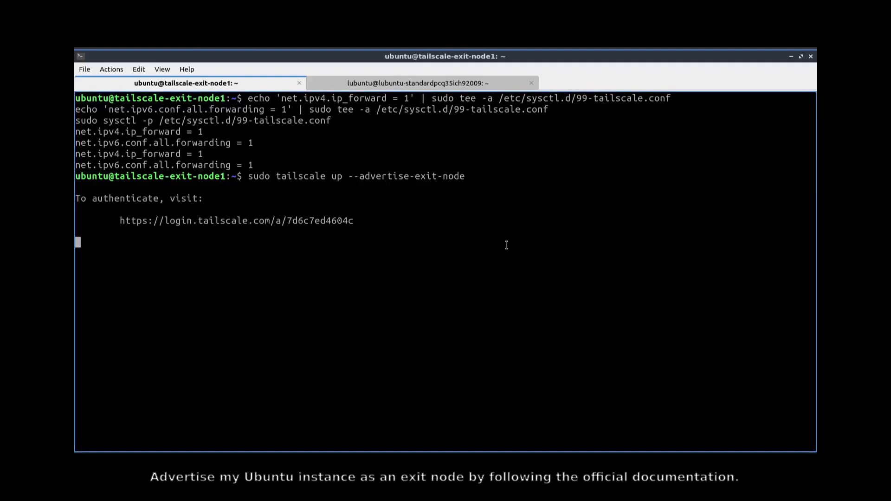
right_click(235, 220)
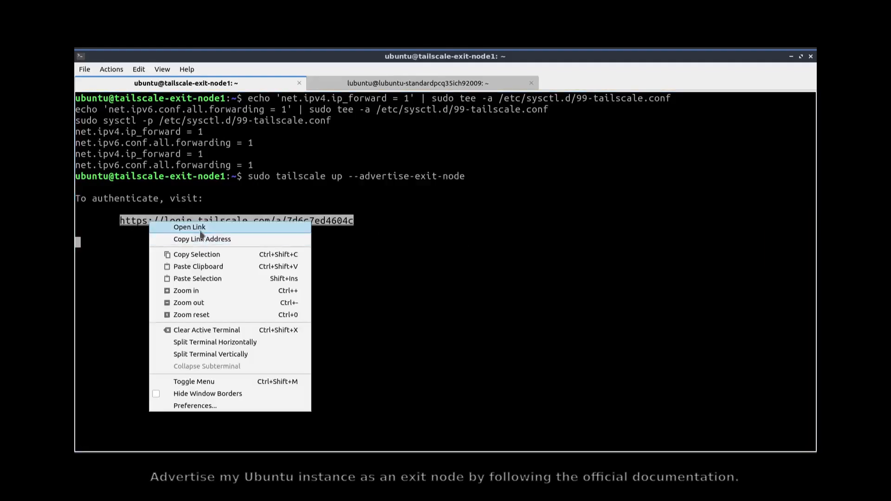
click(190, 228)
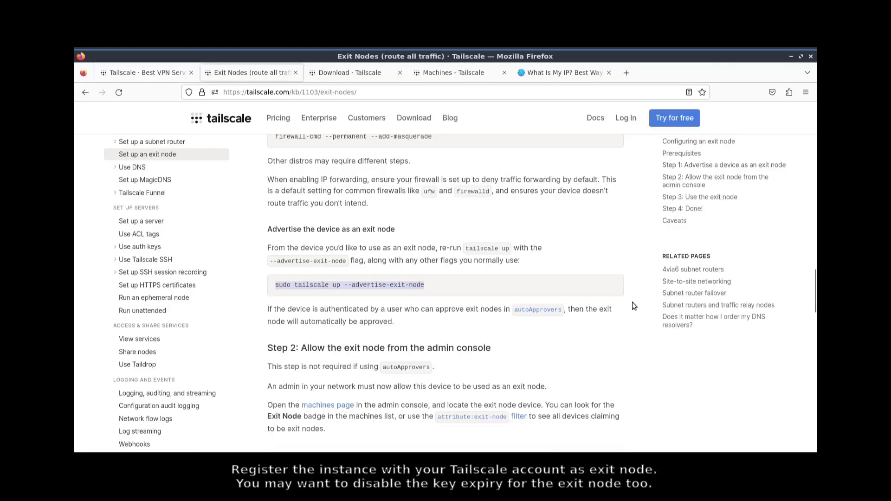
Enable 'Use as exit node' for tailscale-exit-node1 and disable its key expiry.
scroll(down, 3)
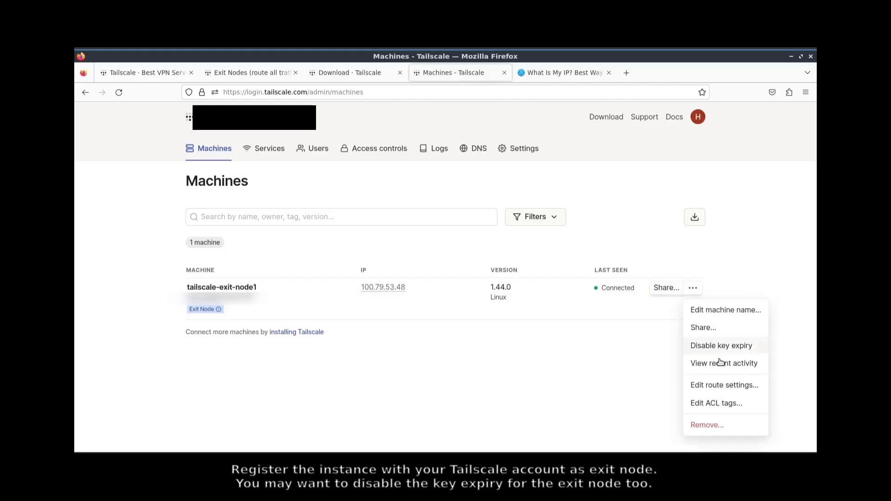
click(724, 385)
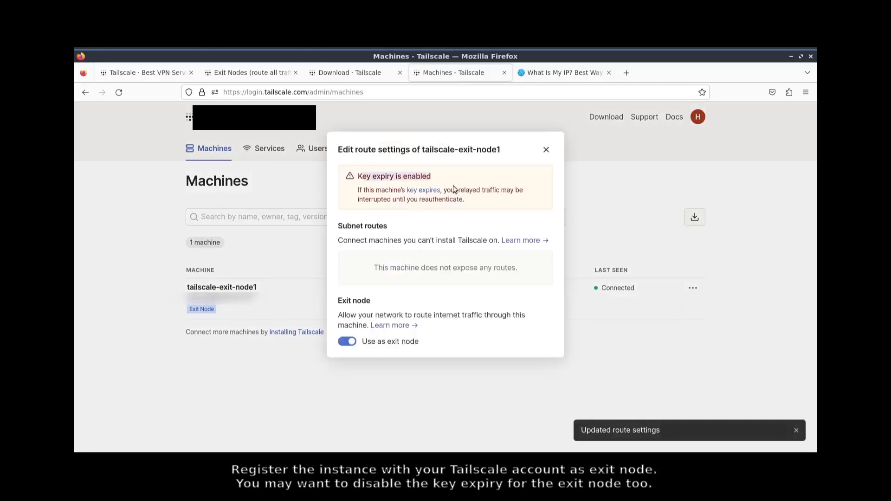
click(693, 288)
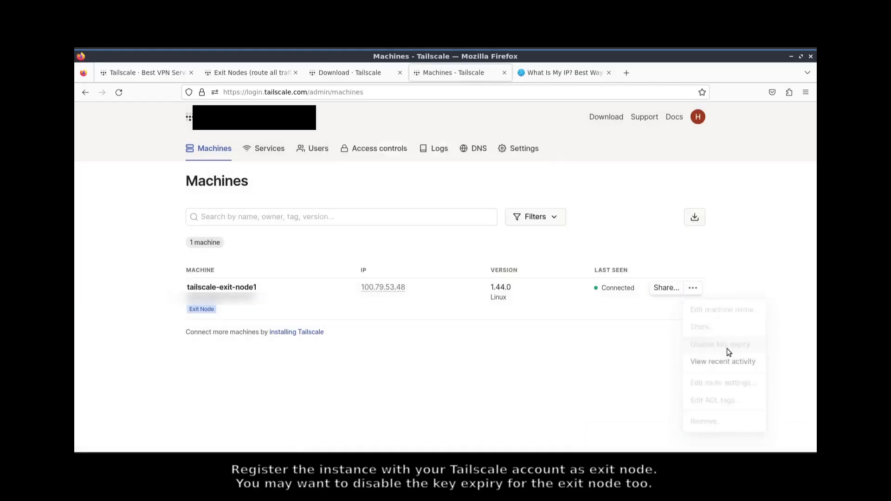
click(720, 344)
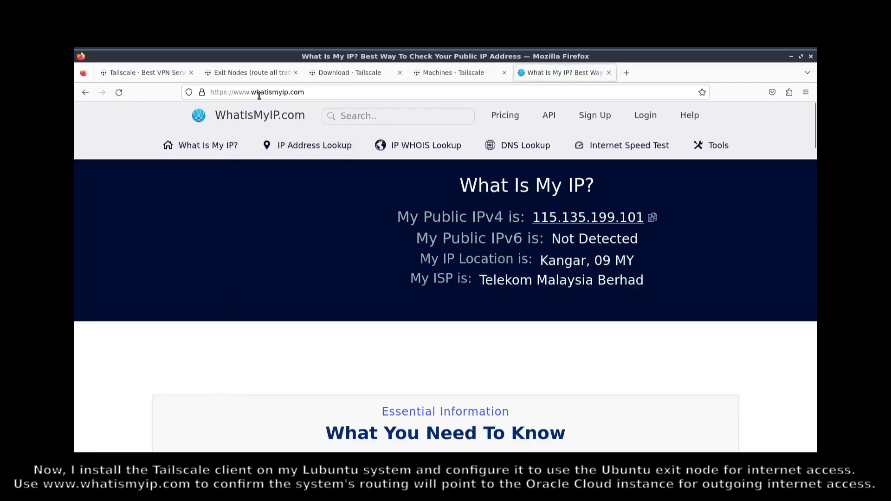
Copy the exit node's address 100.79.53.48 from the Machines list.
click(250, 73)
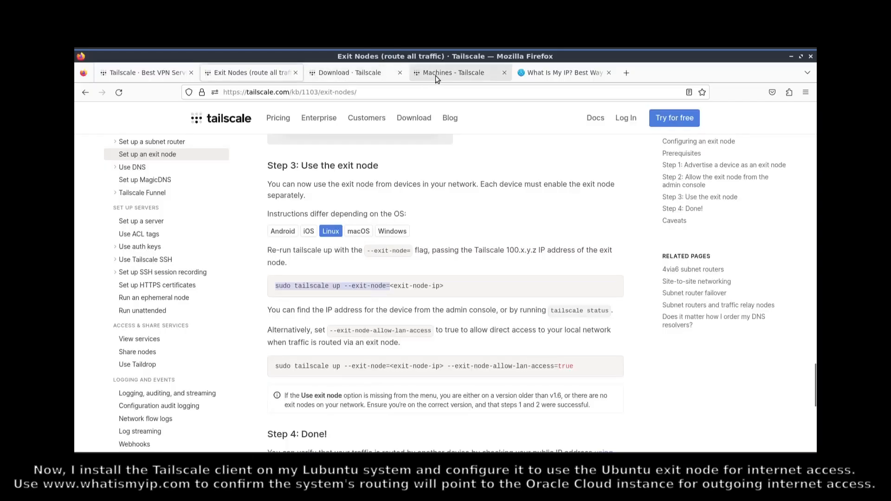
click(452, 73)
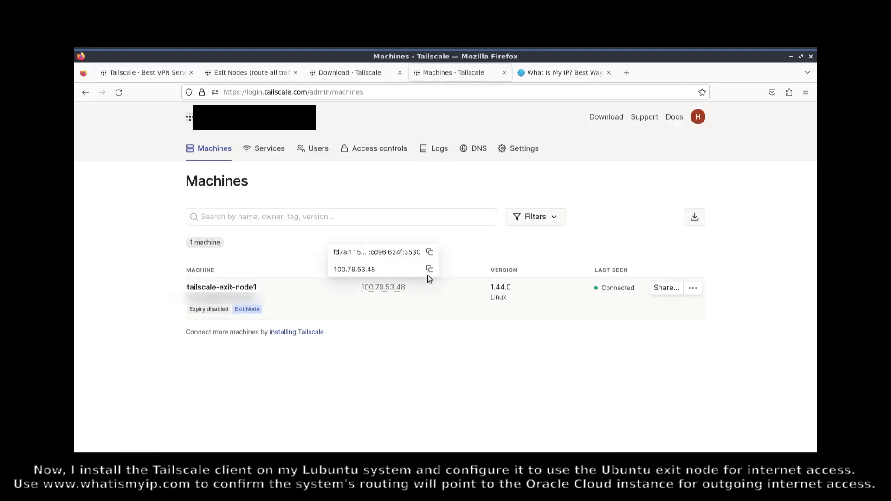
click(430, 269)
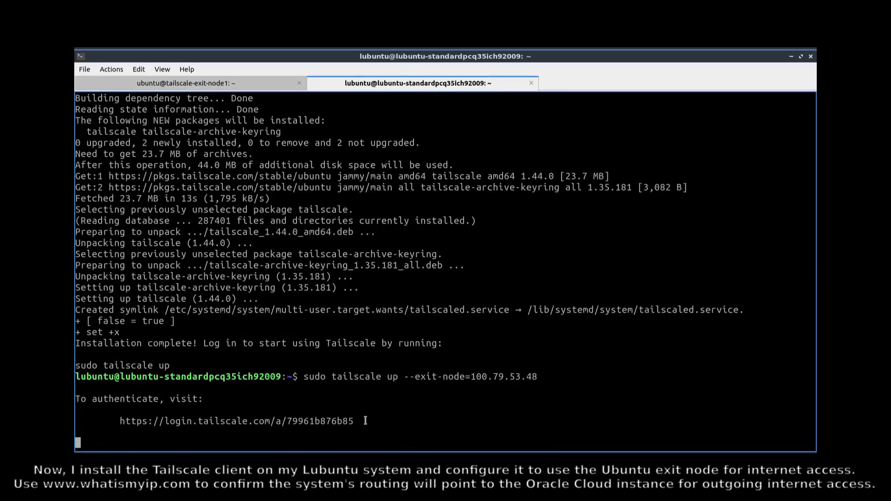
Open the Lubuntu client's Tailscale login link from the terminal.
right_click(236, 421)
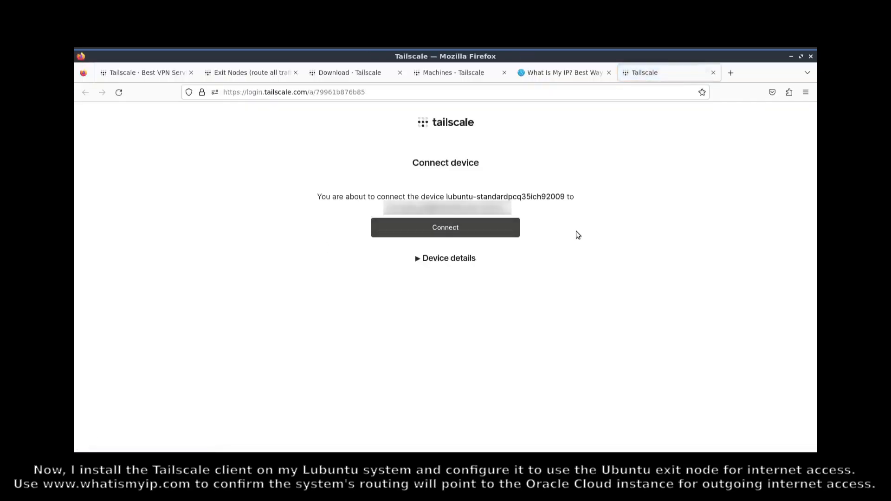
Connect the Lubuntu device to the tailnet and reload WhatIsMyIP to recheck the public IP.
click(446, 227)
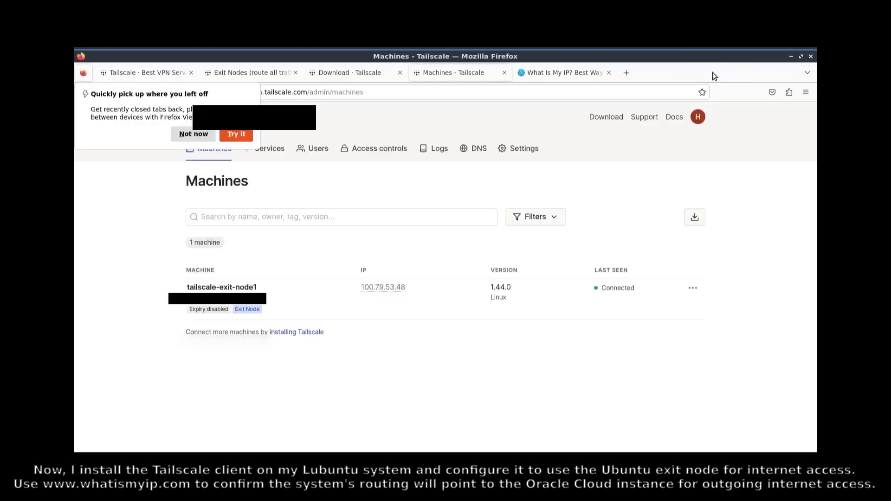
click(193, 134)
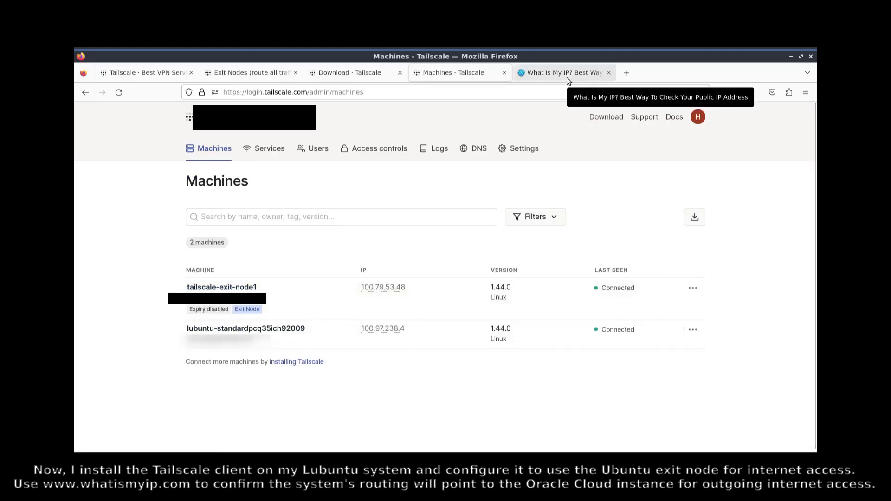
click(563, 72)
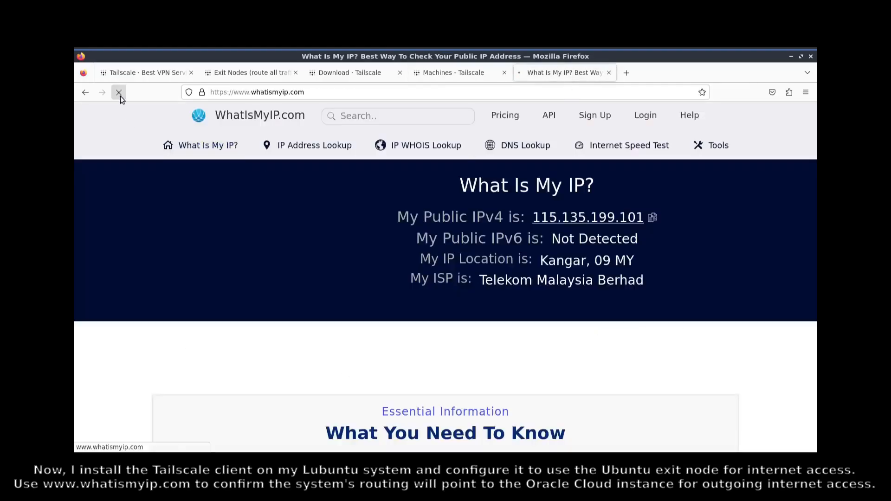
click(119, 92)
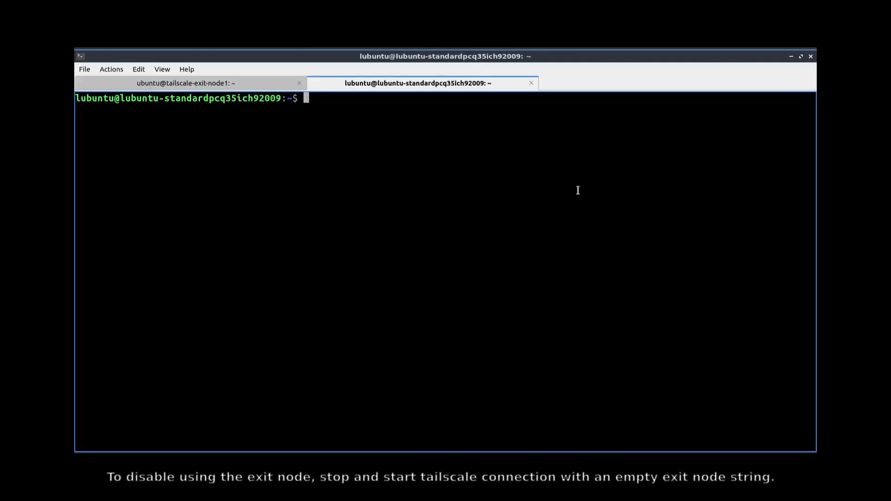
Run 'sudo tailscale down' on the Lubuntu client, then type 'sudo tailscale up'.
text(sudo tailscale down)
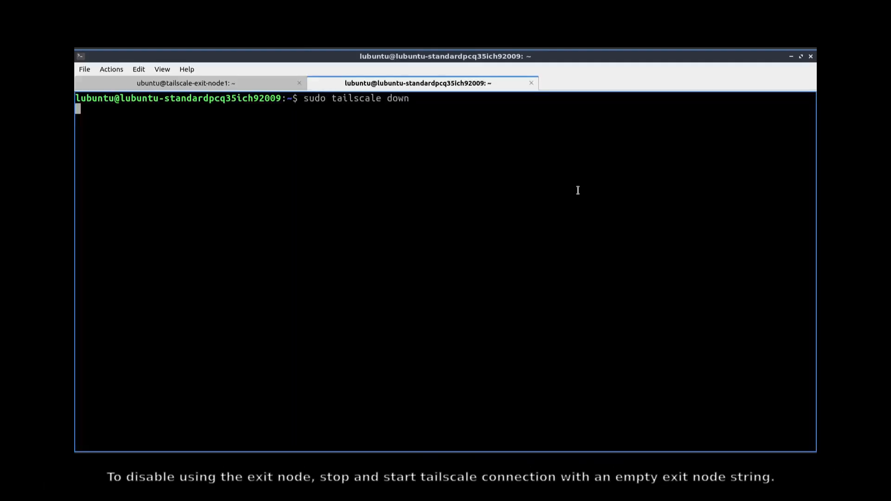
text(sudo tailscale up)
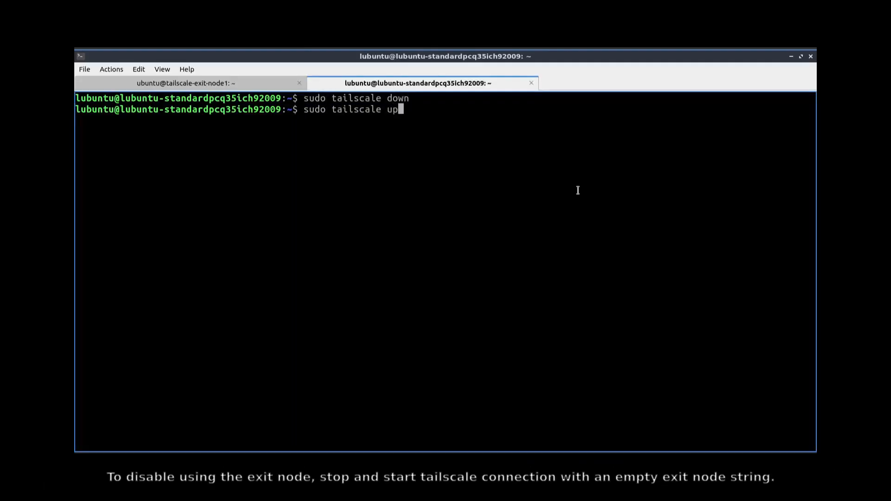